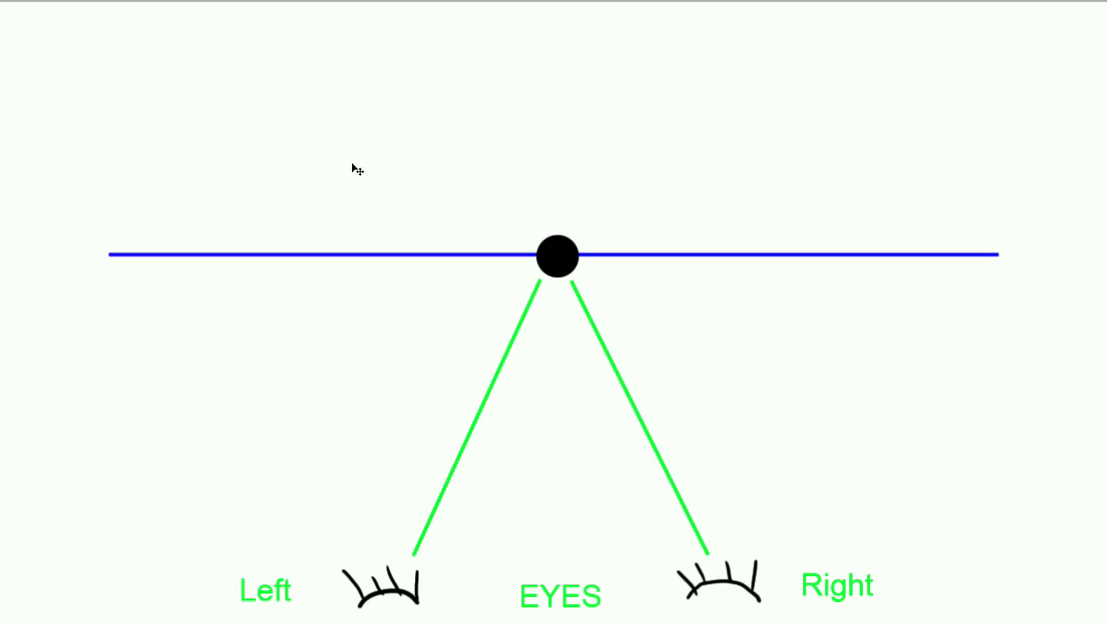
mouse_move(939, 285)
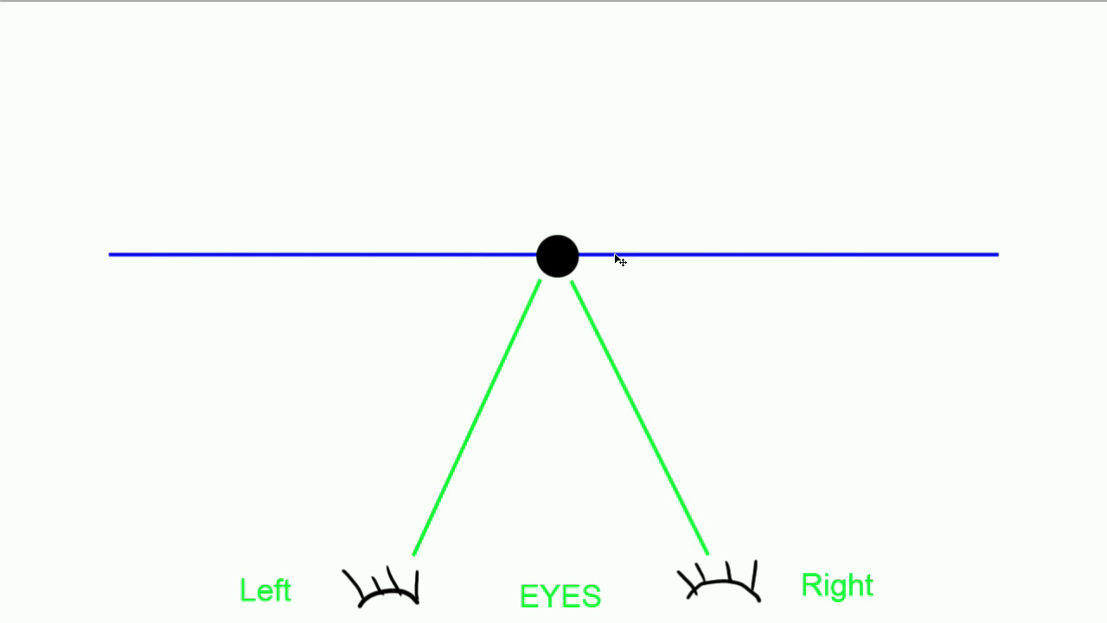
mouse_move(637, 564)
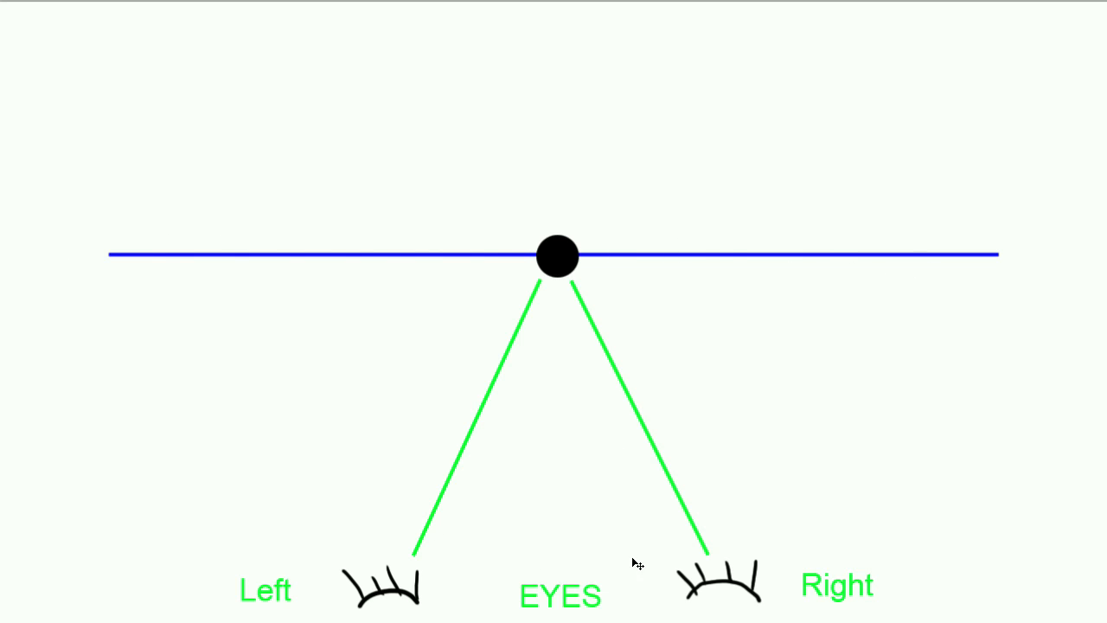
mouse_move(529, 215)
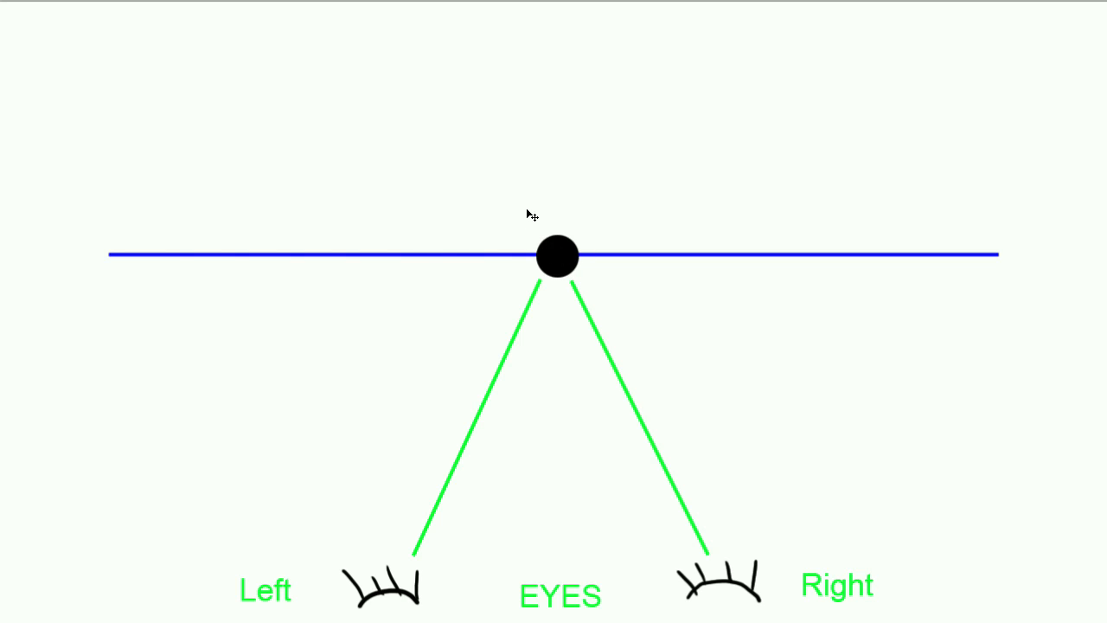
mouse_move(552, 265)
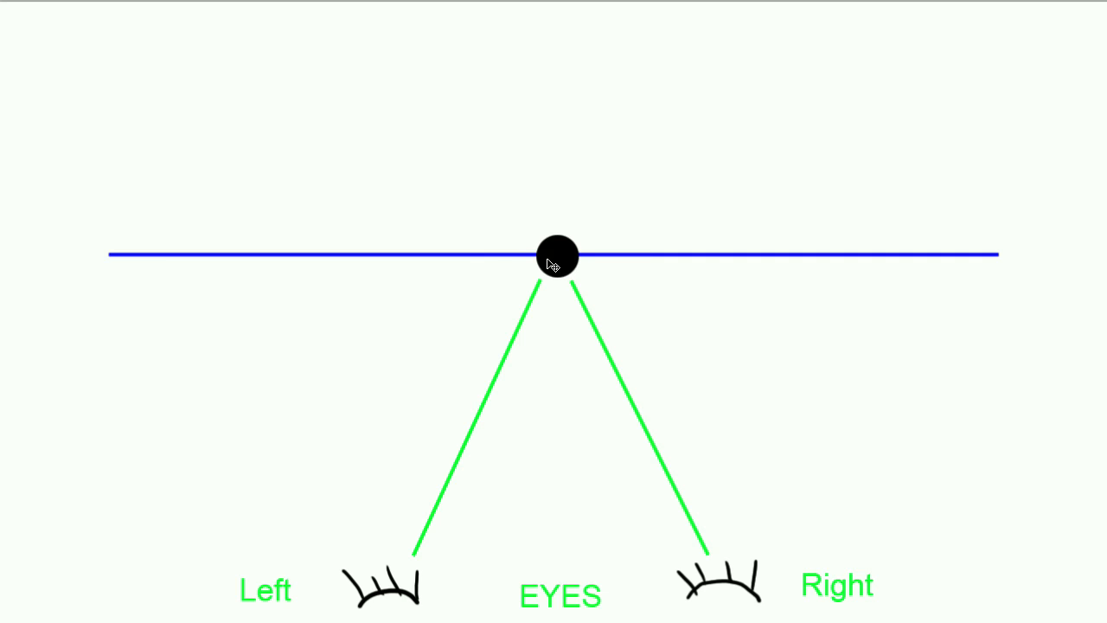
mouse_move(567, 263)
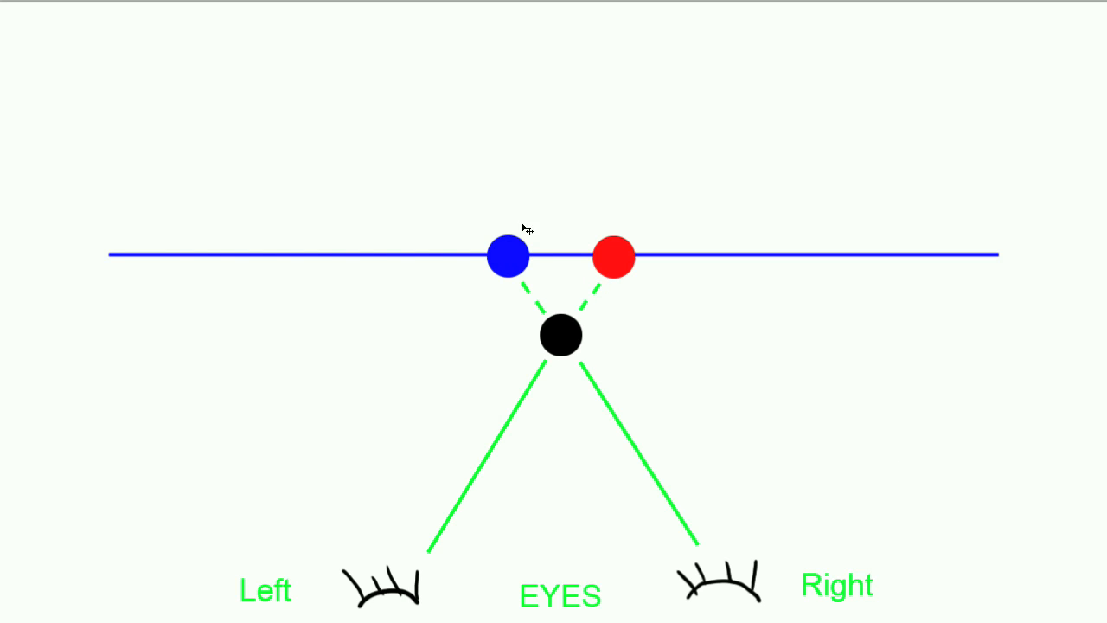
mouse_move(562, 363)
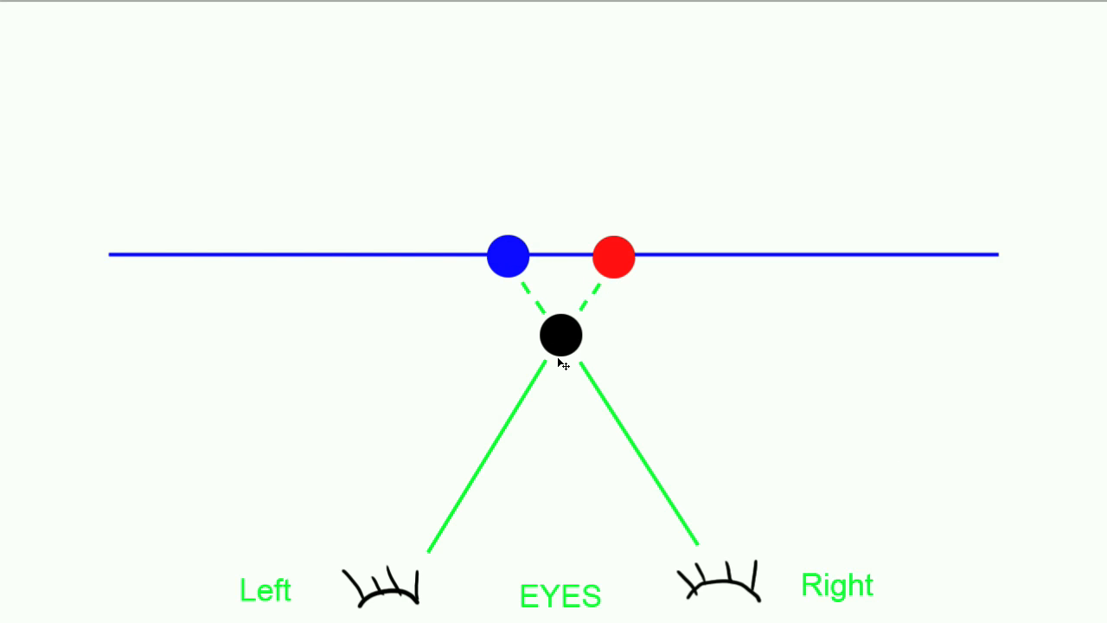
mouse_move(310, 252)
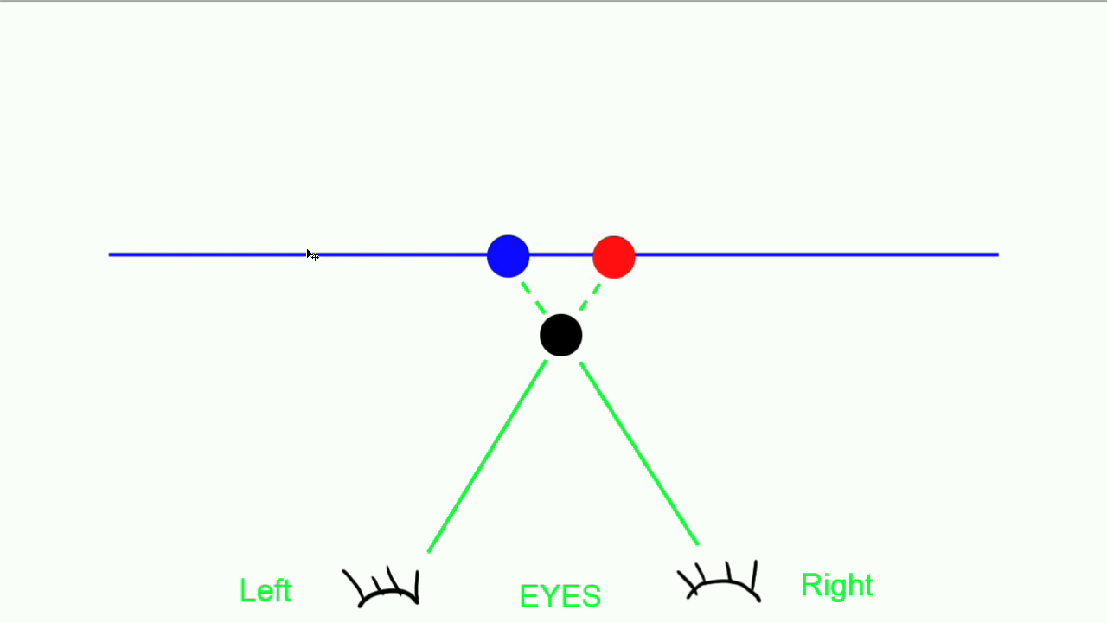
mouse_move(592, 268)
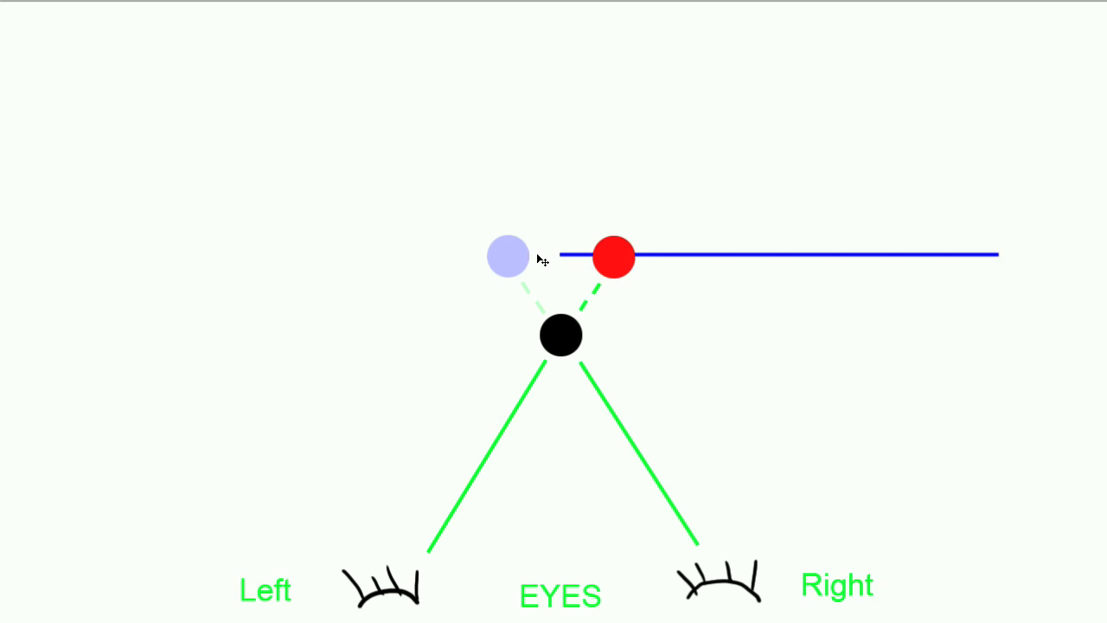
mouse_move(569, 365)
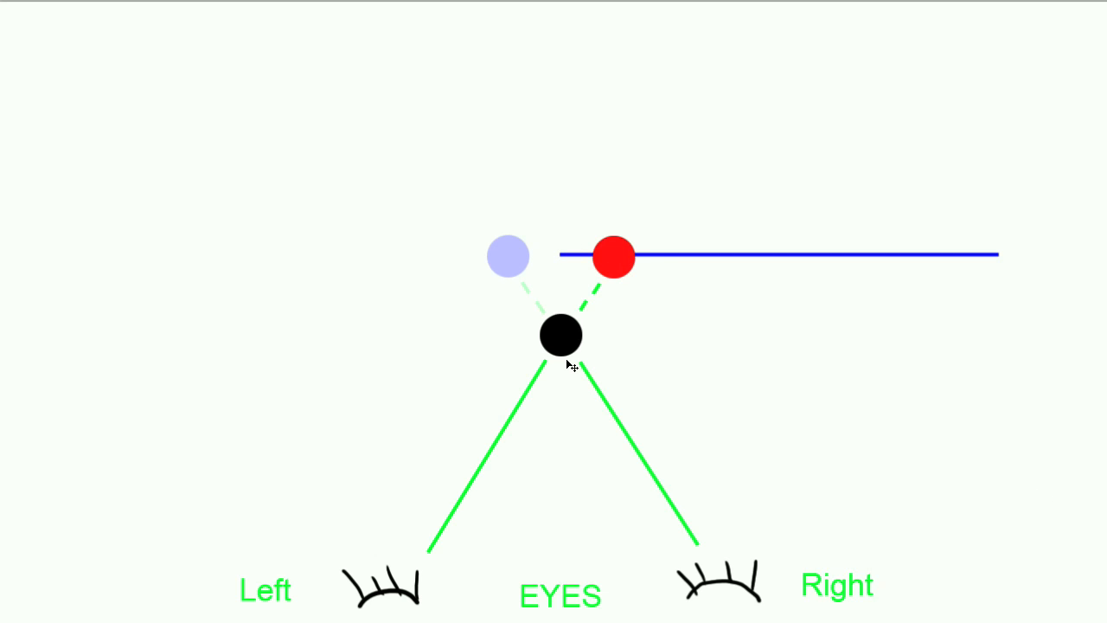
mouse_move(584, 272)
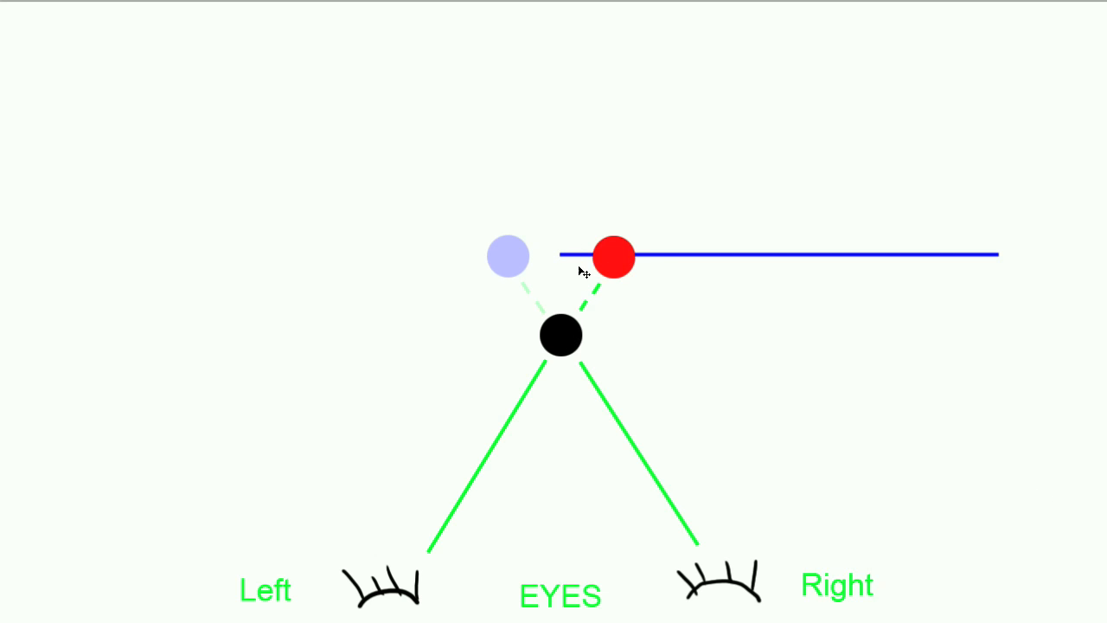
mouse_move(623, 266)
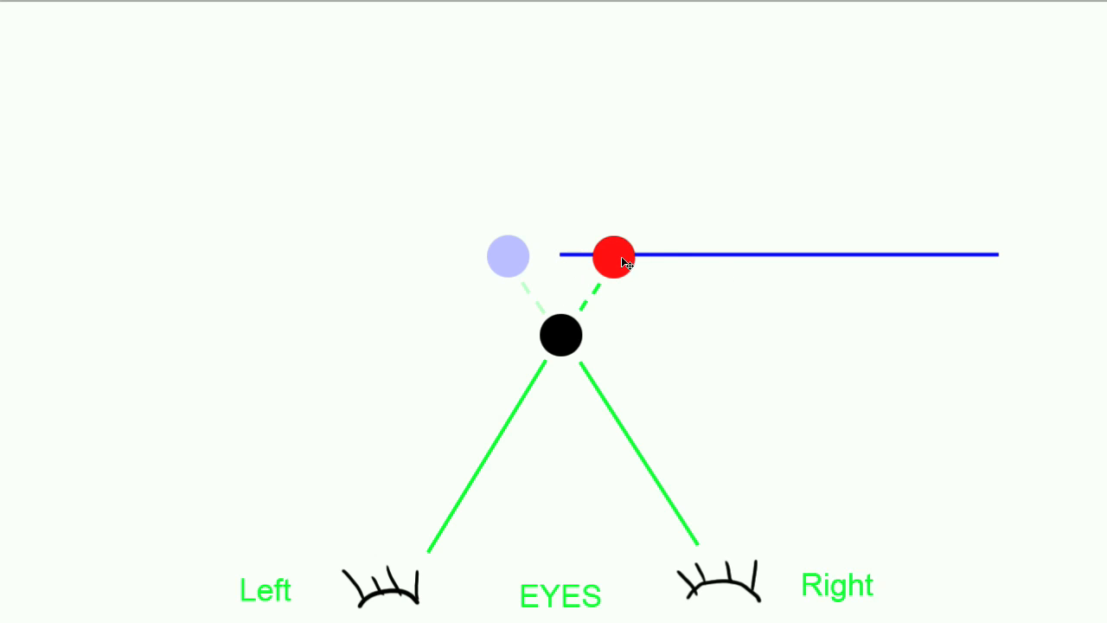
mouse_move(638, 370)
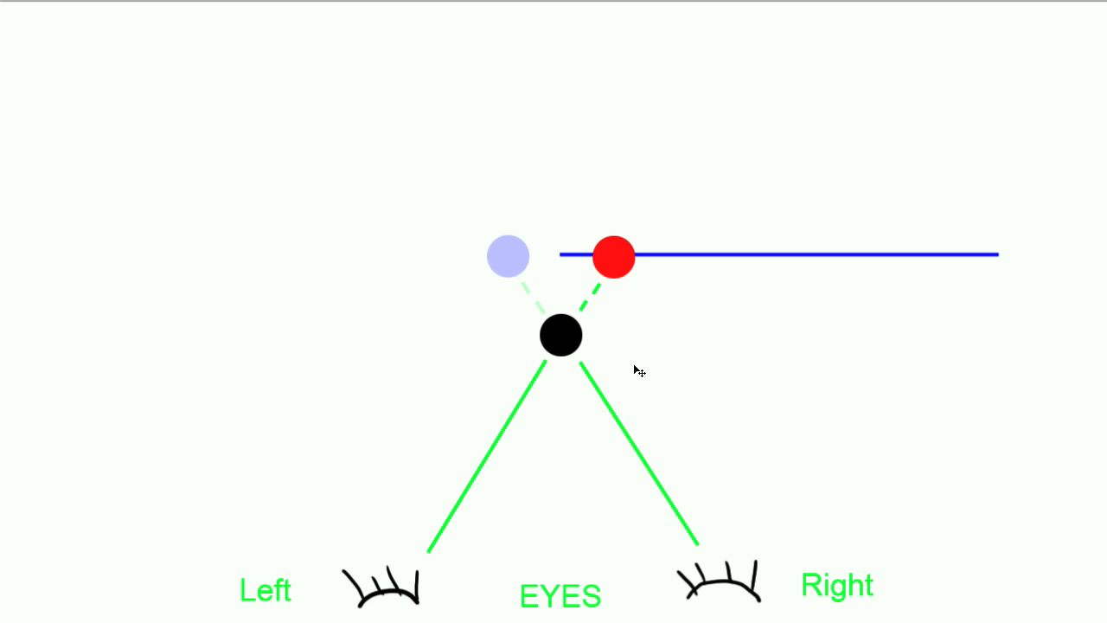
mouse_move(564, 263)
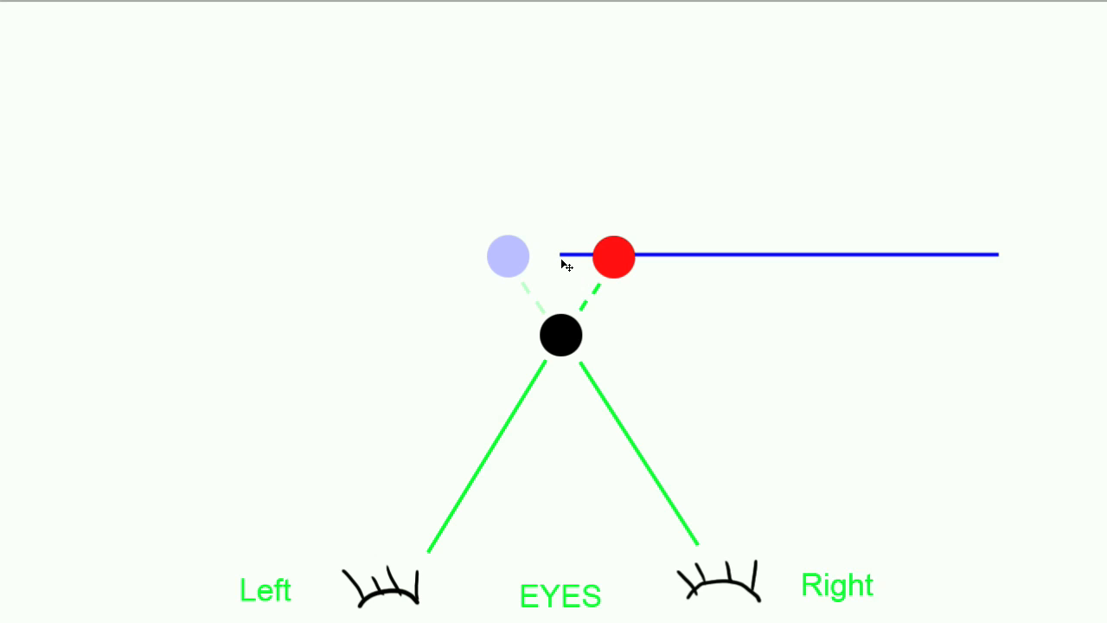
mouse_move(562, 278)
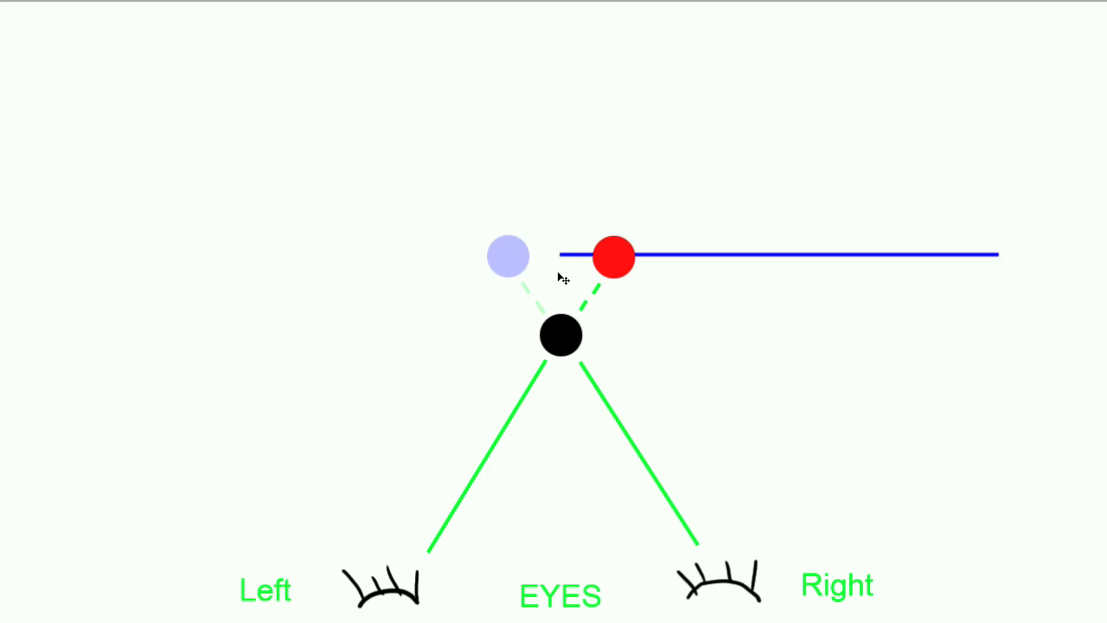
mouse_move(585, 270)
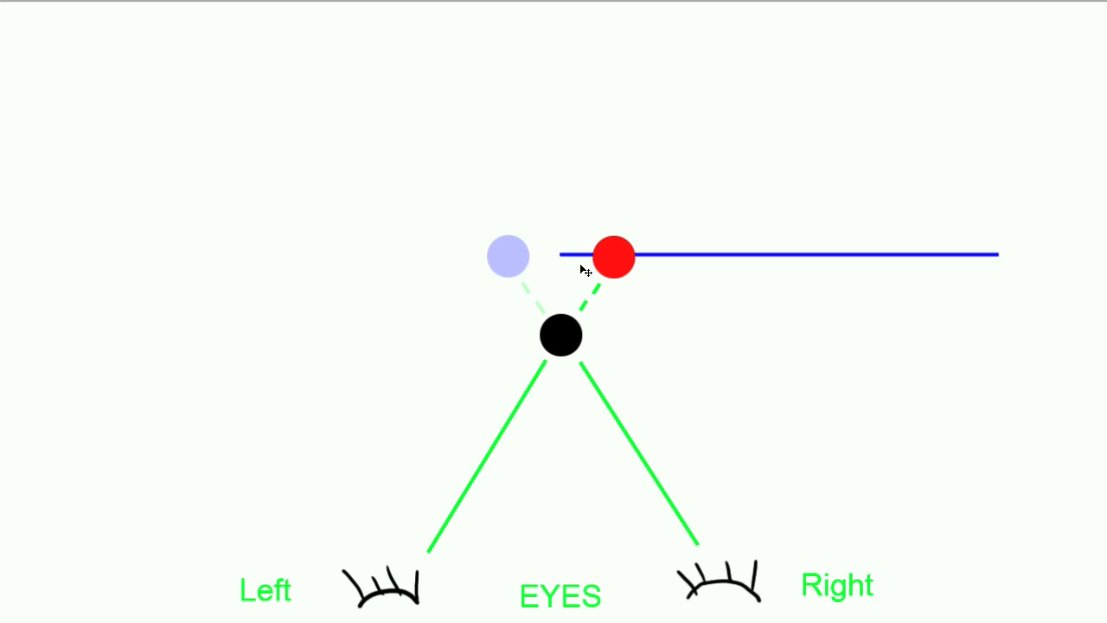
mouse_move(543, 245)
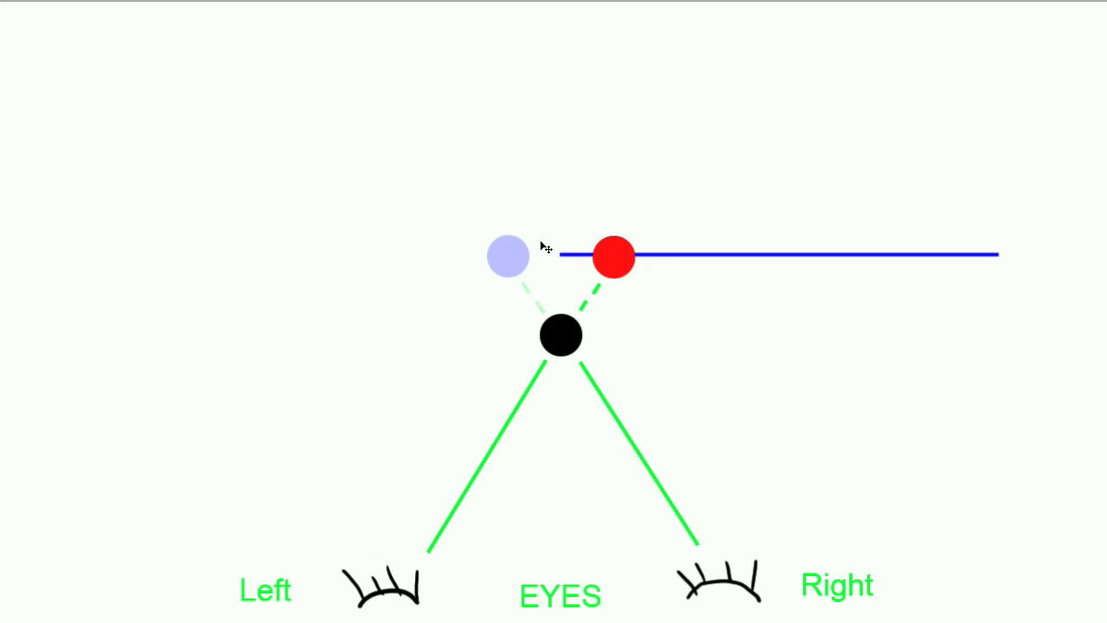
mouse_move(562, 232)
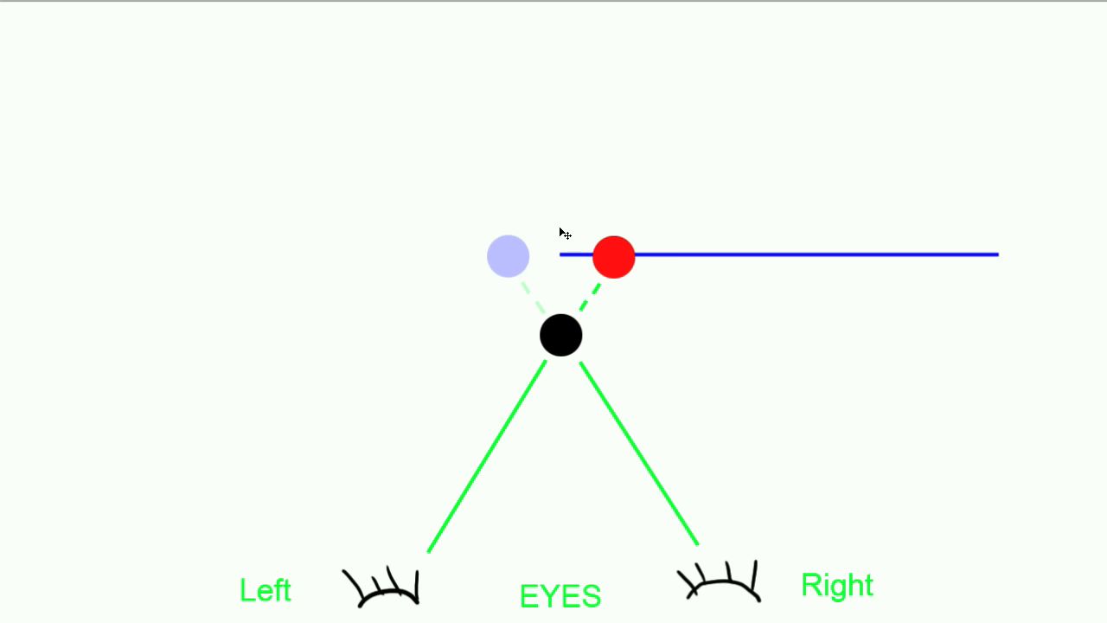
mouse_move(515, 318)
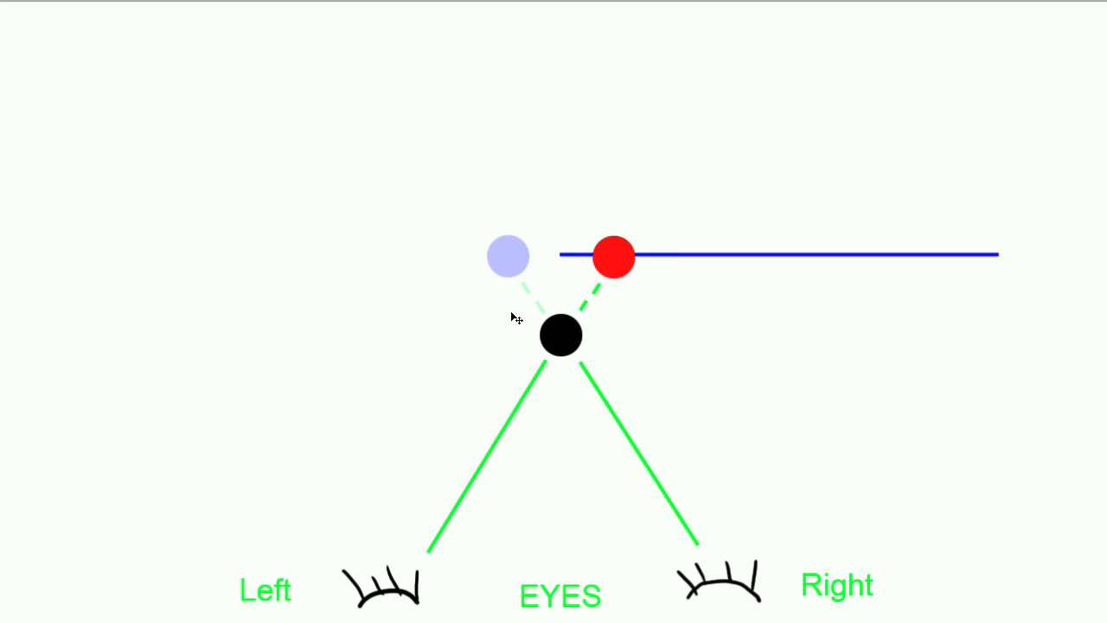
mouse_move(601, 377)
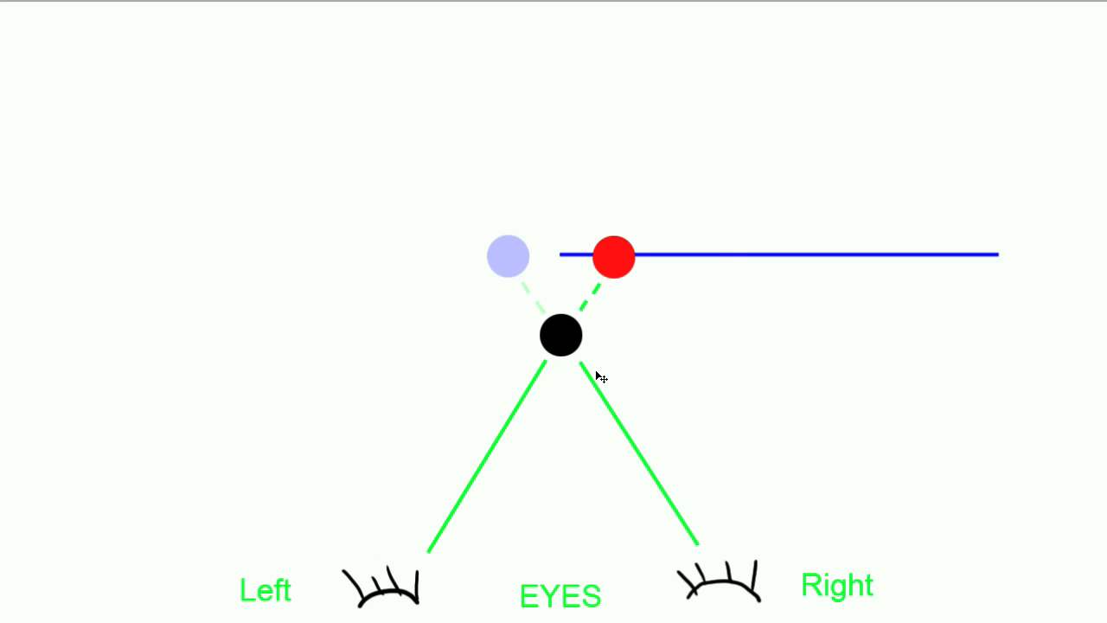
mouse_move(458, 217)
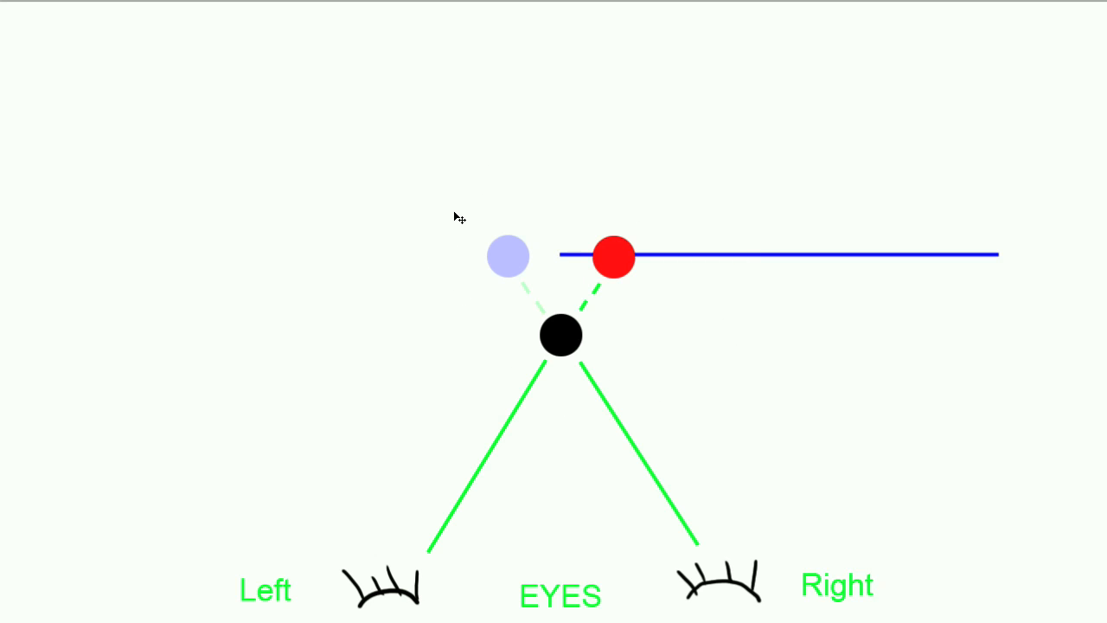
mouse_move(567, 252)
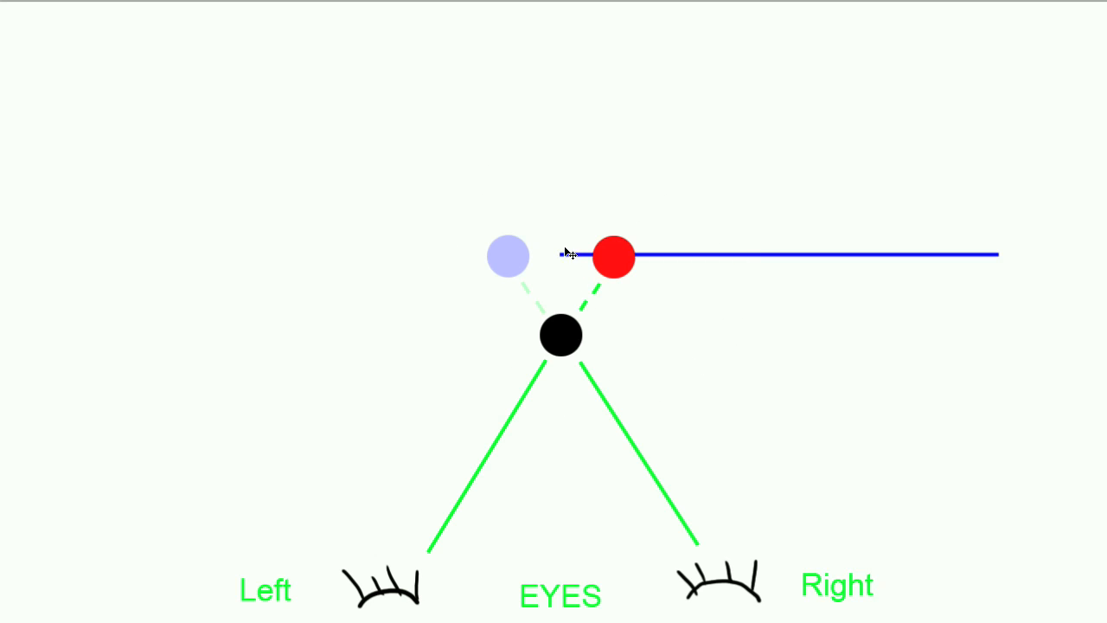
mouse_move(577, 287)
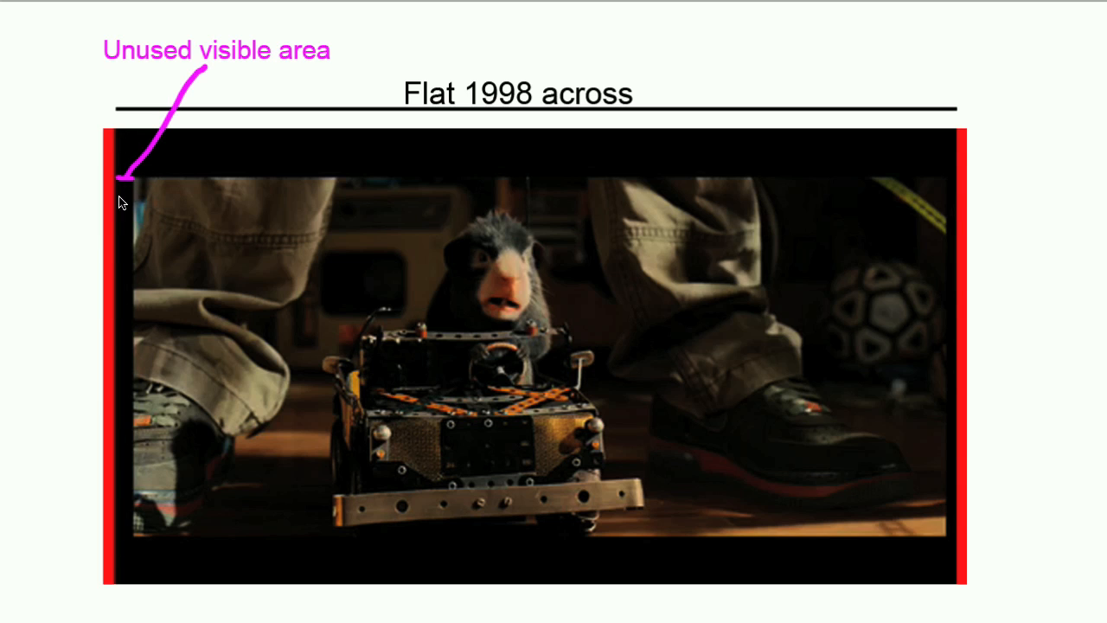
mouse_move(133, 528)
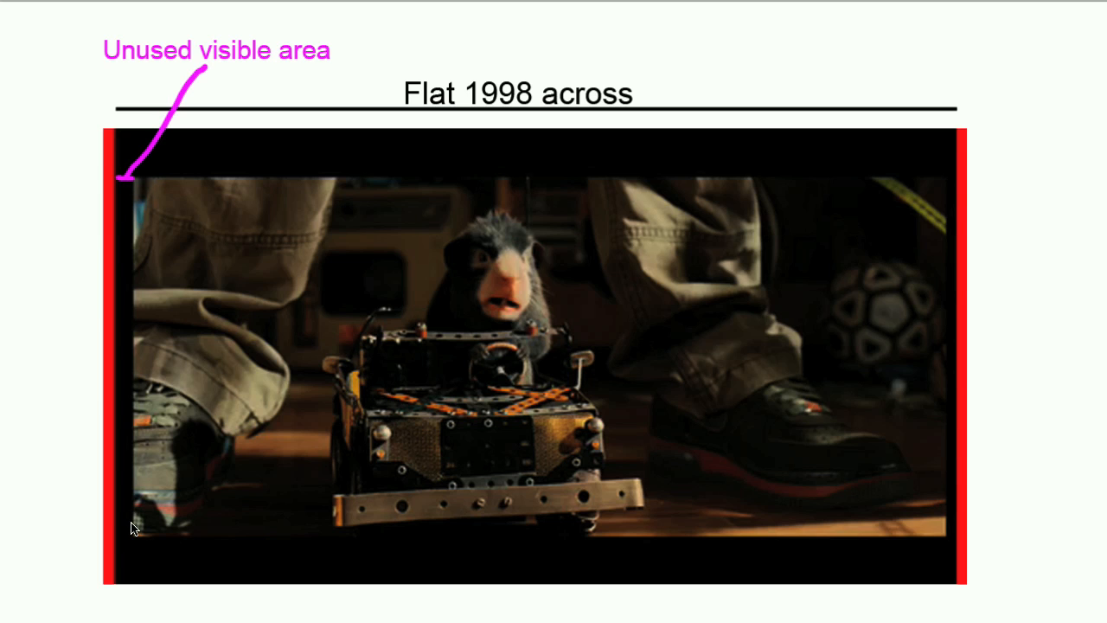